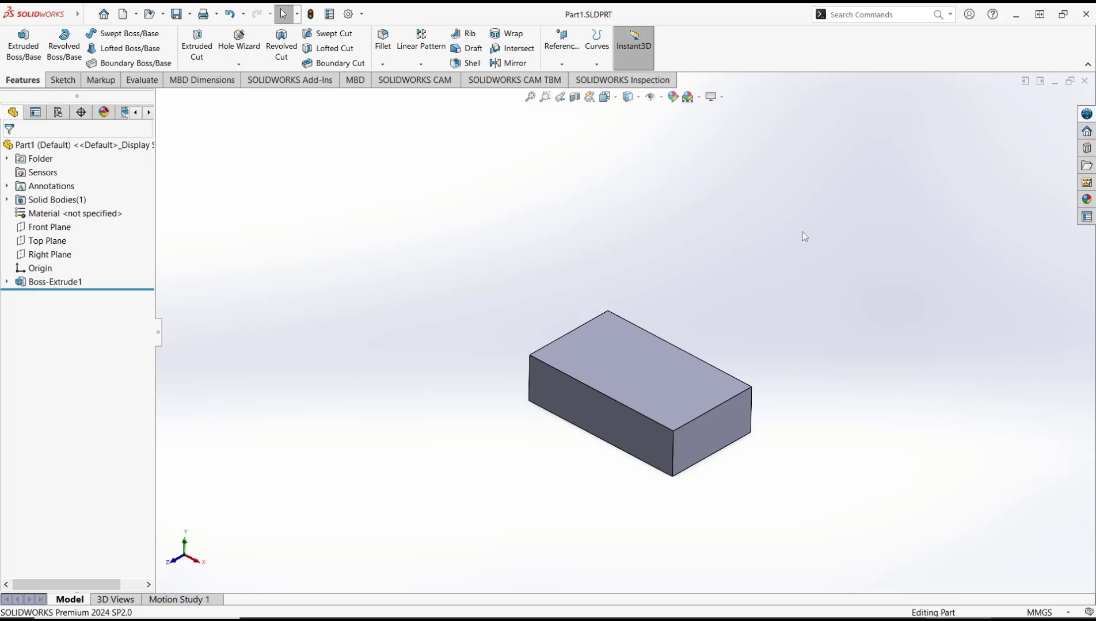
mouse_move(798, 245)
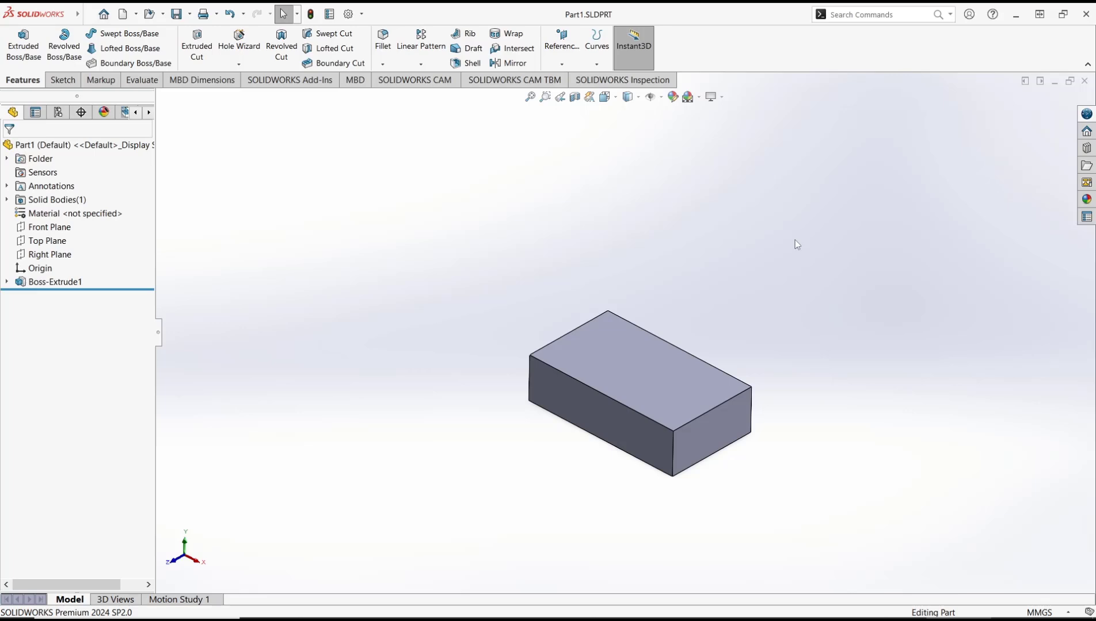
Step: Make a new assembly document from the block part via File > Make Assembly from Part
left_click(89, 15)
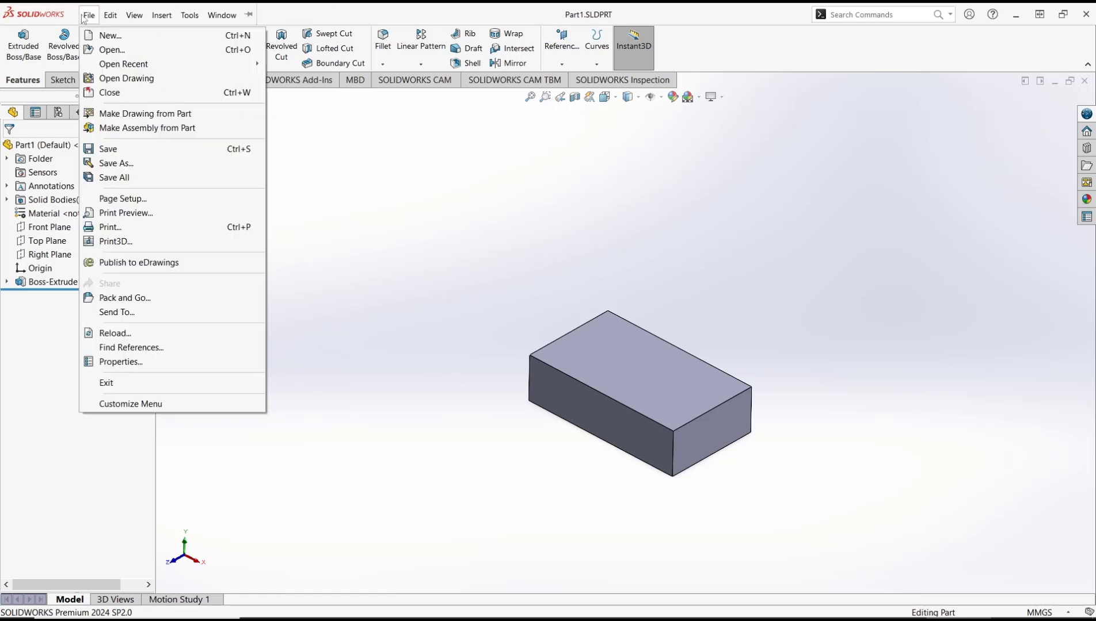
left_click(109, 35)
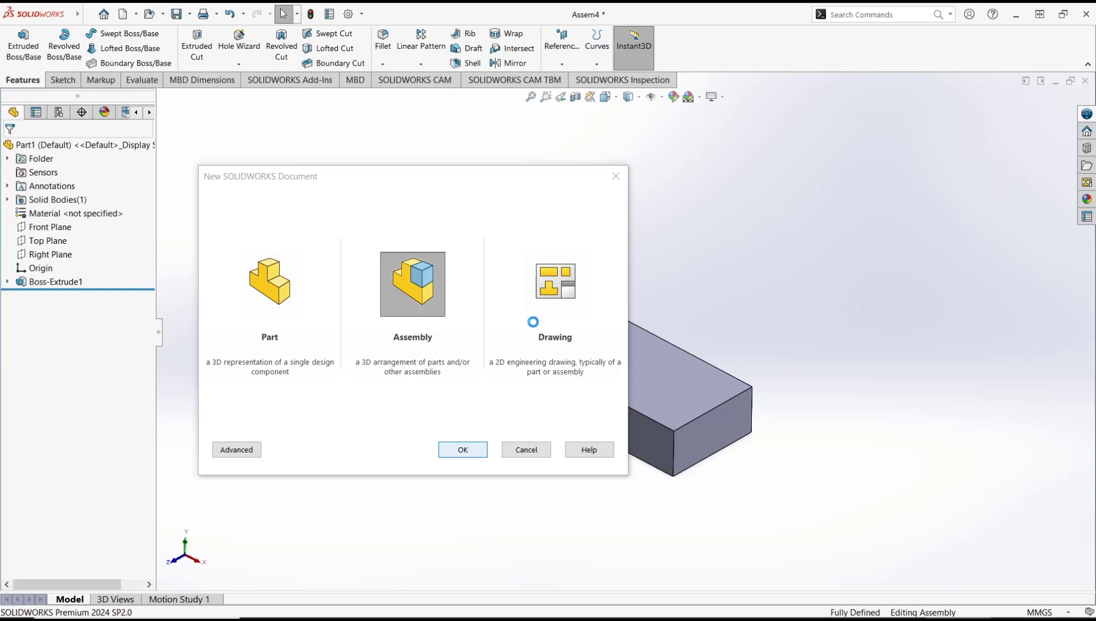
left_click(462, 450)
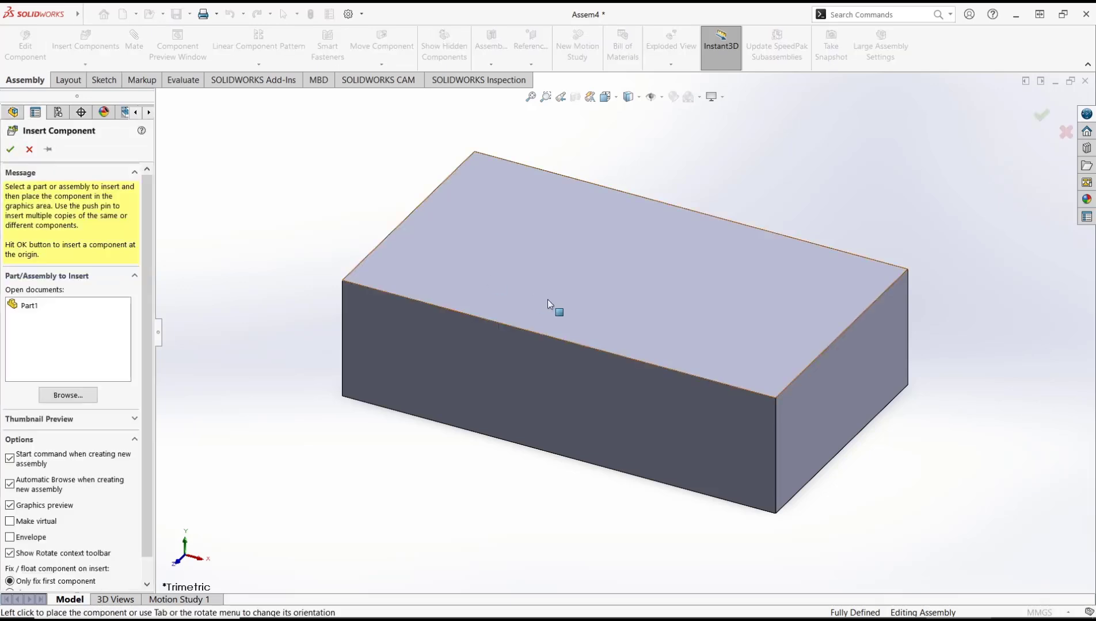
Step: Place the block part into the assembly and start the Mate command
left_click(29, 305)
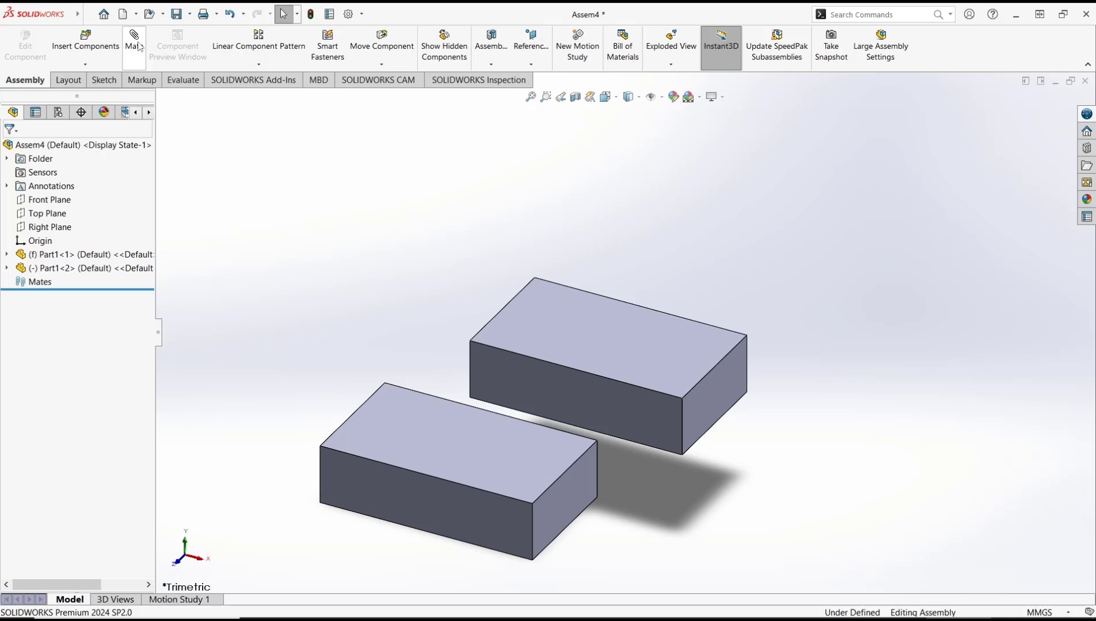
left_click(133, 42)
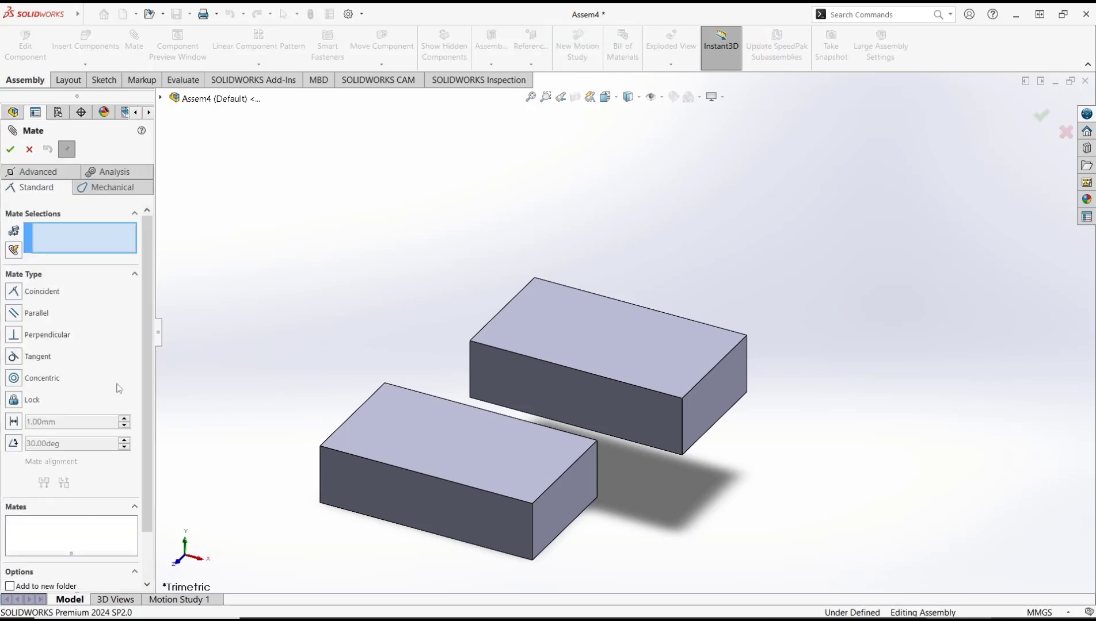
mouse_move(14, 444)
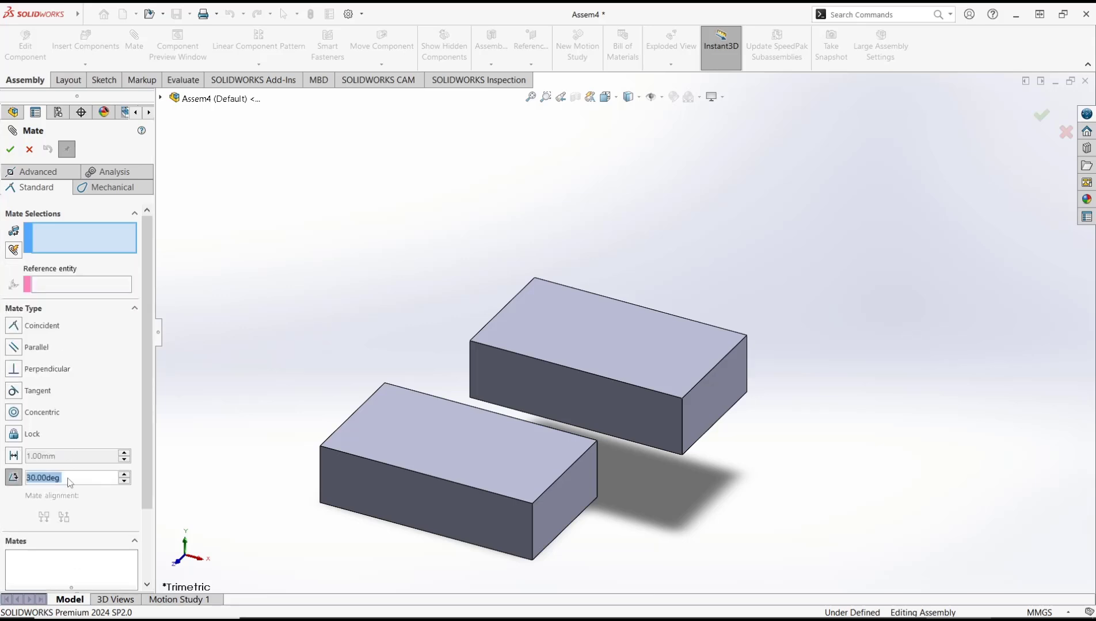
Step: Add a 90° angle mate between the end faces of the front and rear blocks
type("9")
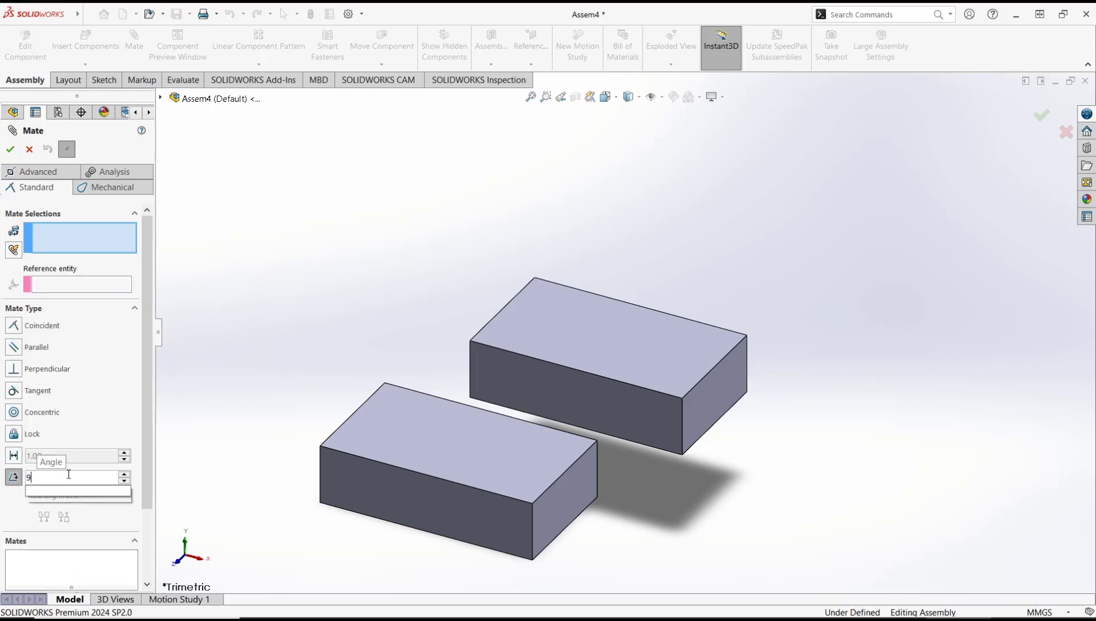
left_click(740, 396)
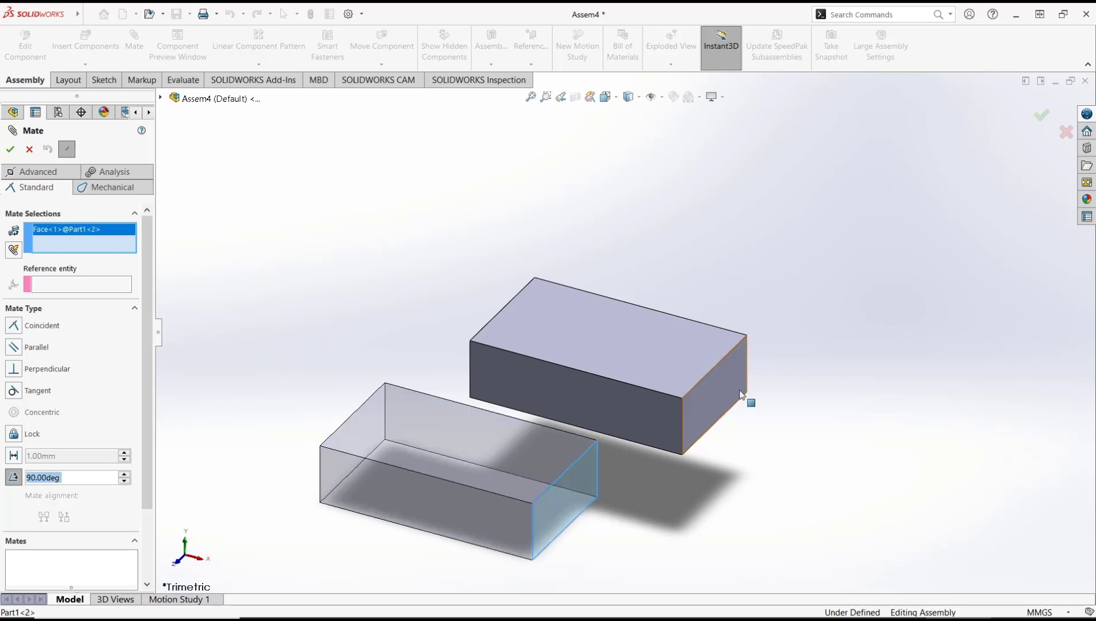
left_click(750, 402)
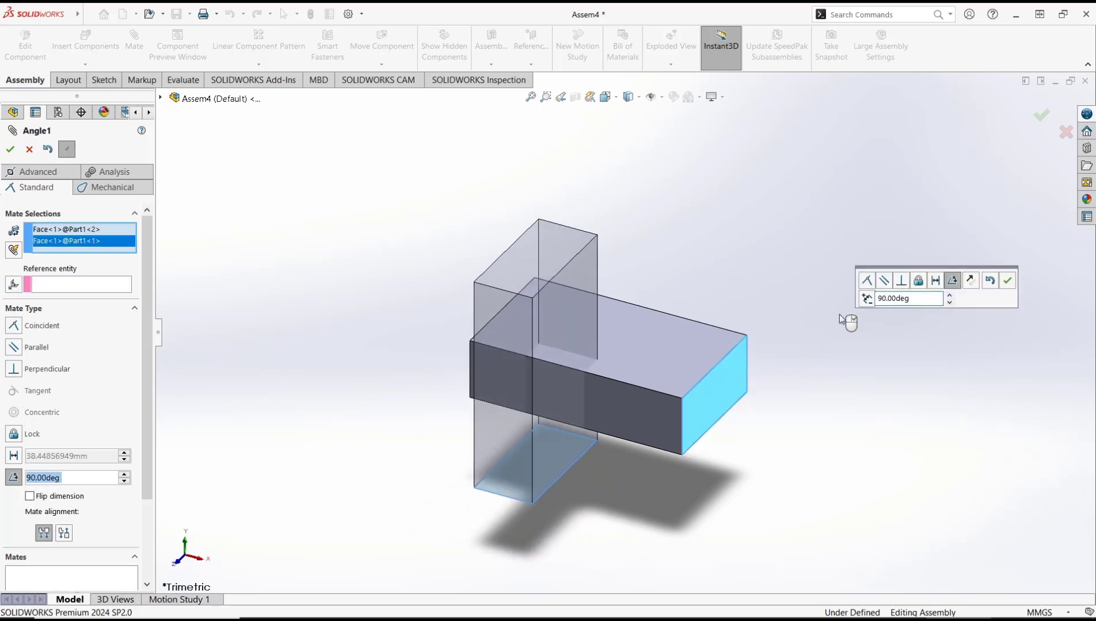
mouse_move(578, 328)
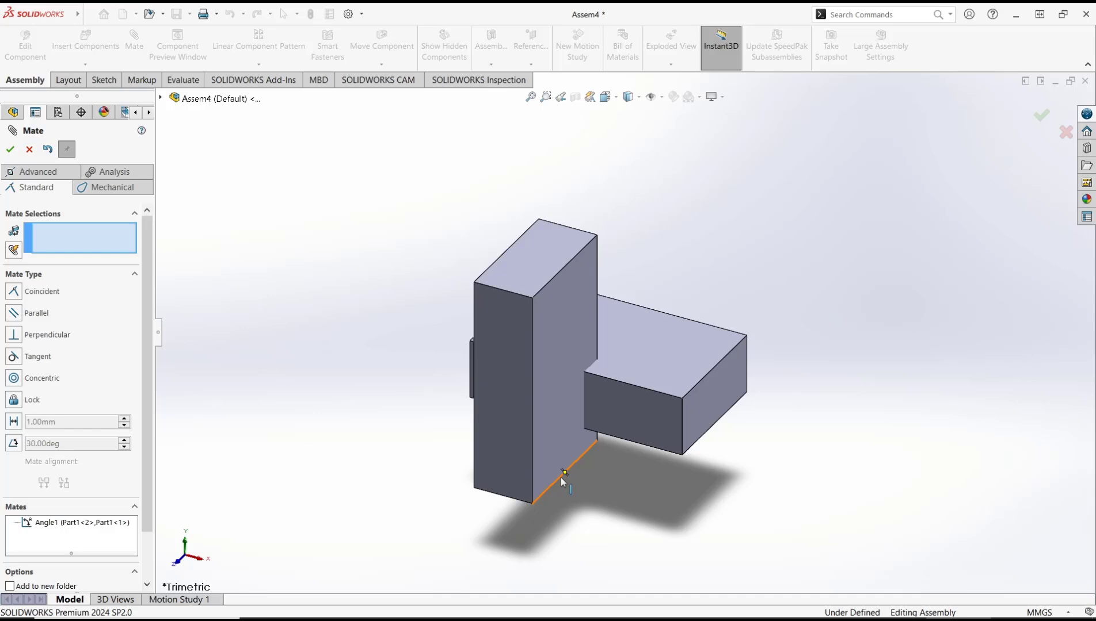
Step: Select the upright block's bottom edge as the first reference of a new mate
left_click(711, 426)
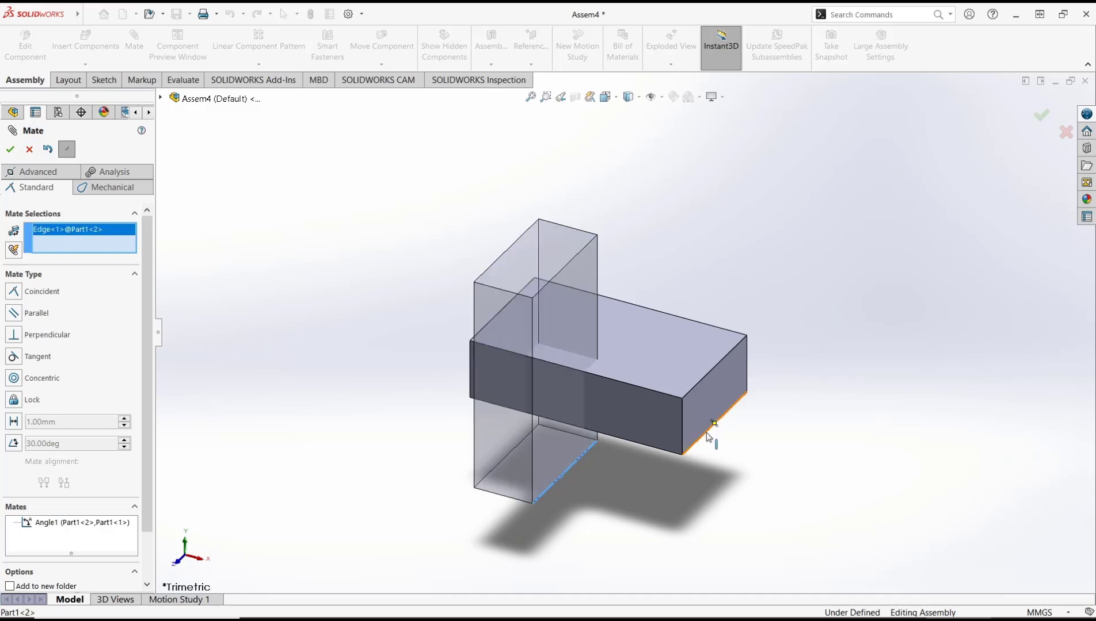